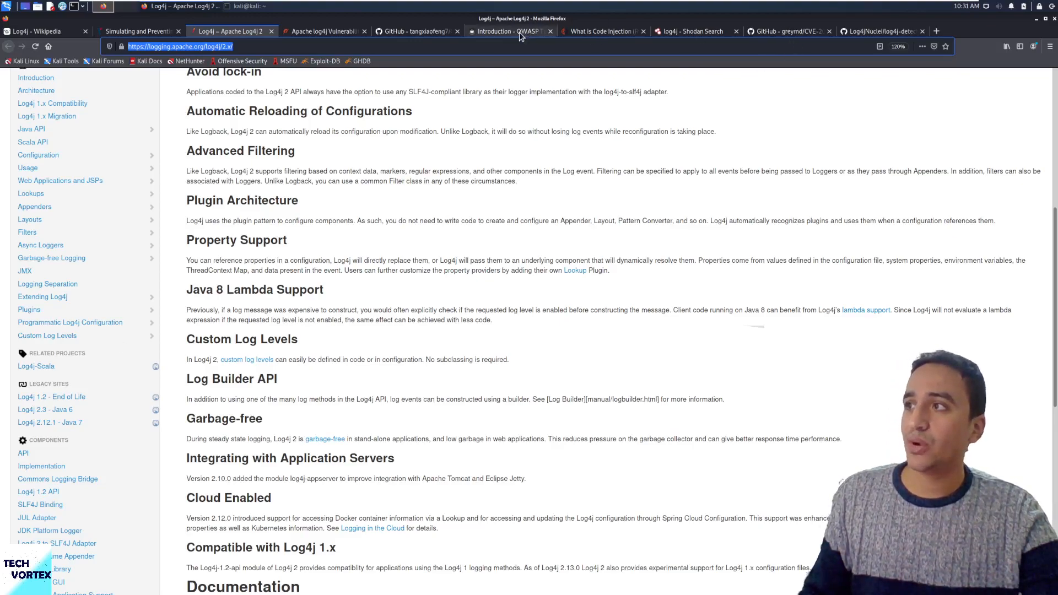
Switch to the OWASP Top 10 2021 Introduction page showing A03:2021-Injection ranked third.
click(510, 31)
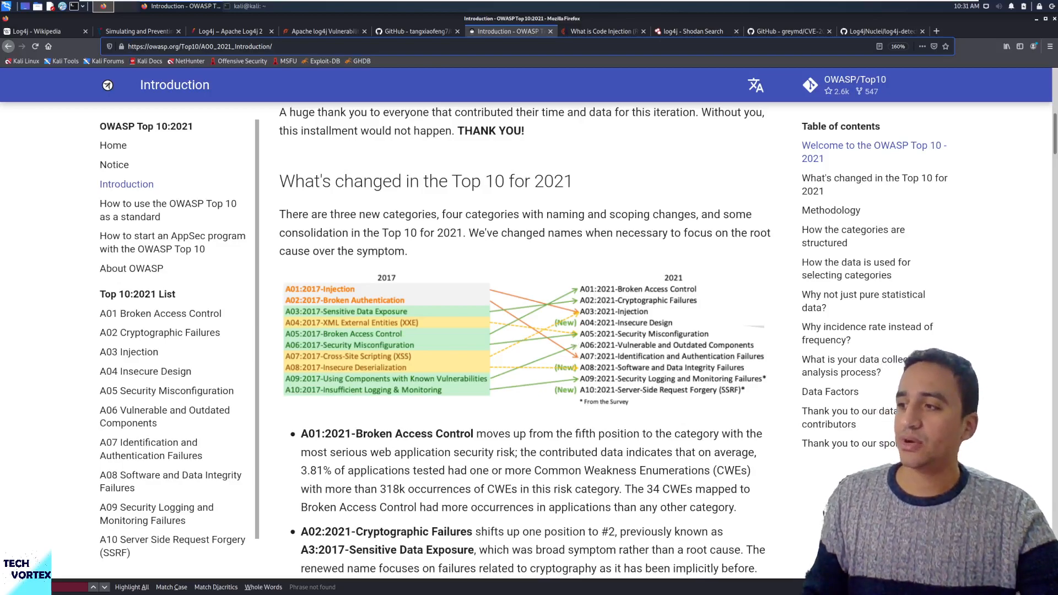
mouse_move(573, 304)
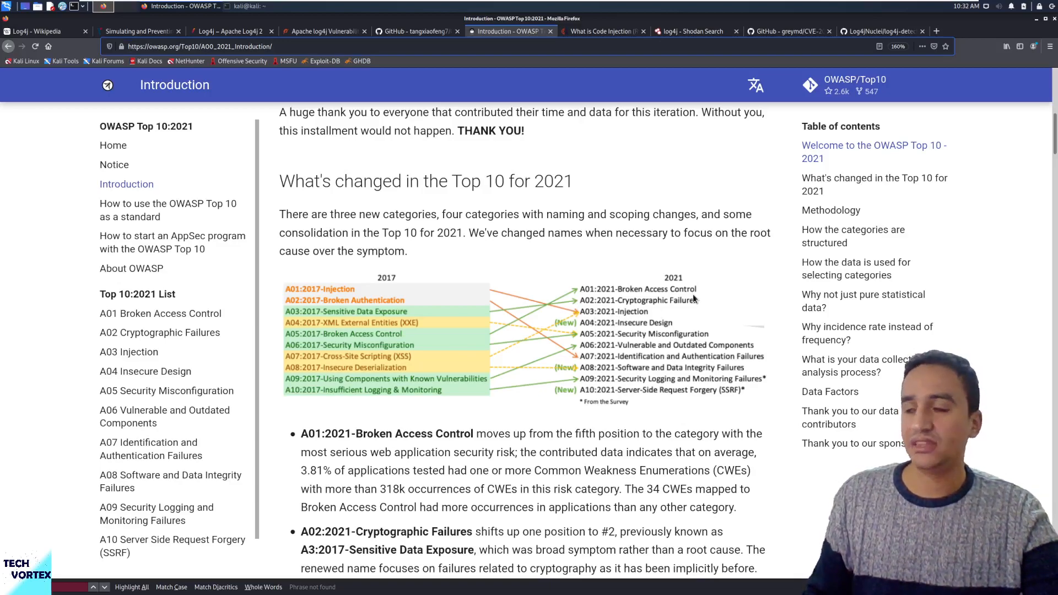
mouse_move(707, 189)
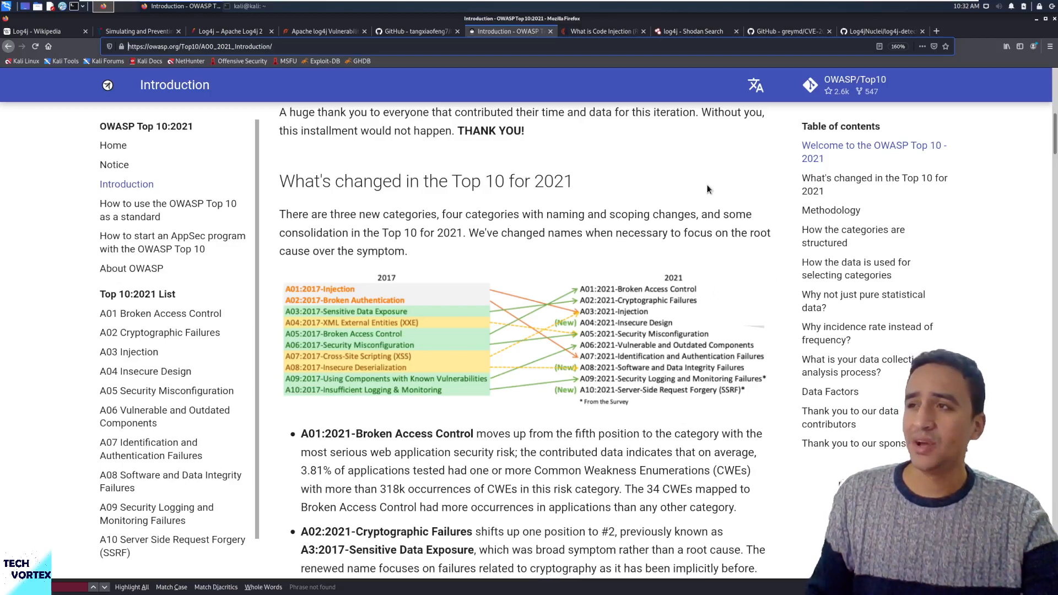